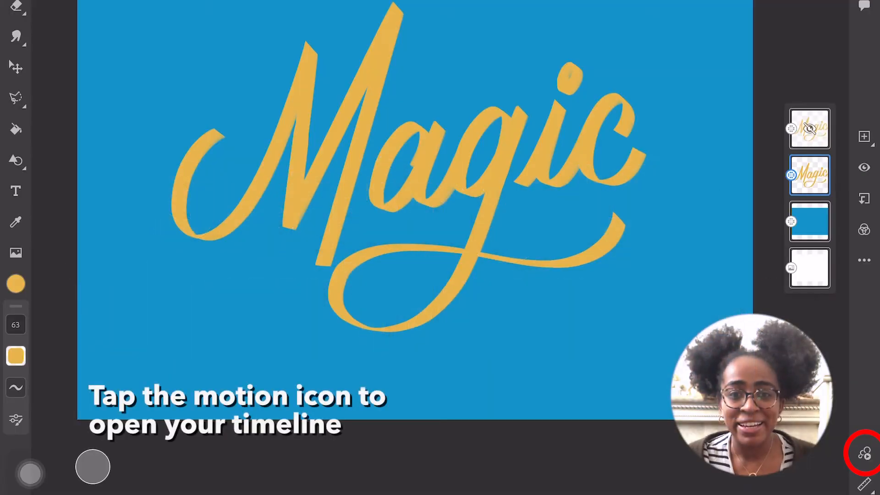
Step: Open the motion timeline holding the Magic lettering as its single frame
{"action": "left_click", "coordinate": [864, 454]}
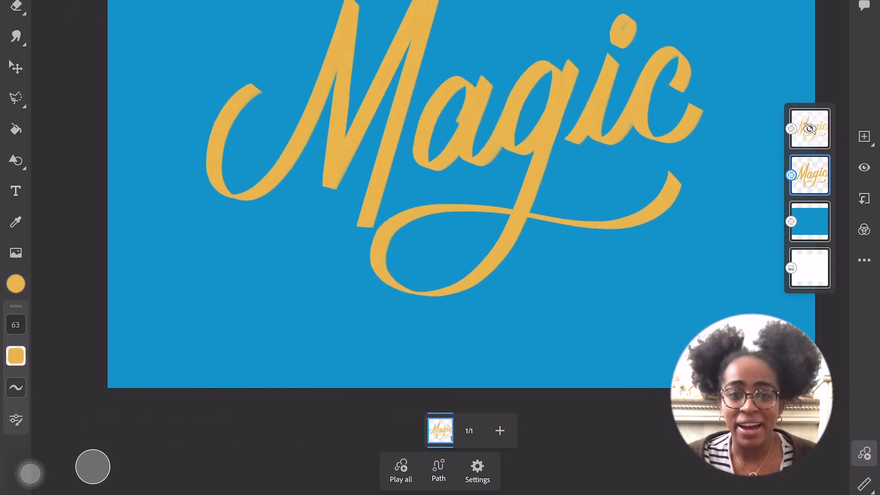
Step: Duplicate the full-word frame and add frames so the timeline holds four frames
{"action": "right_click", "coordinate": [439, 431]}
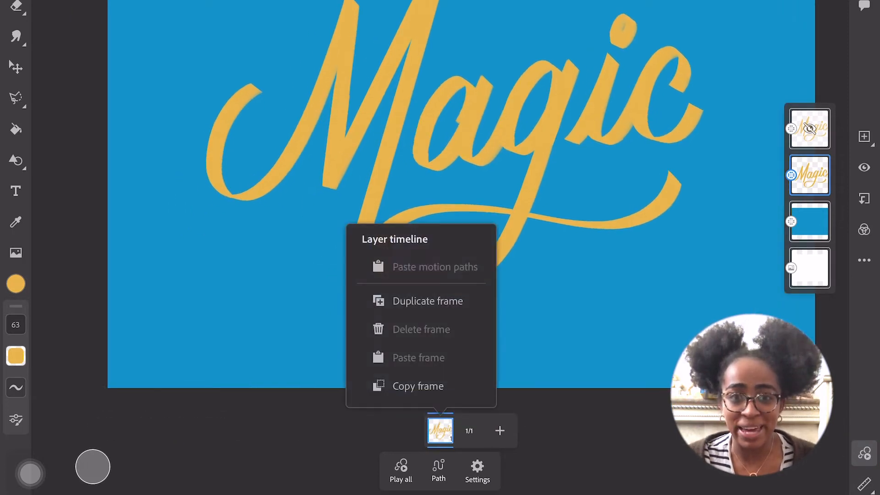
{"action": "left_click", "coordinate": [428, 301]}
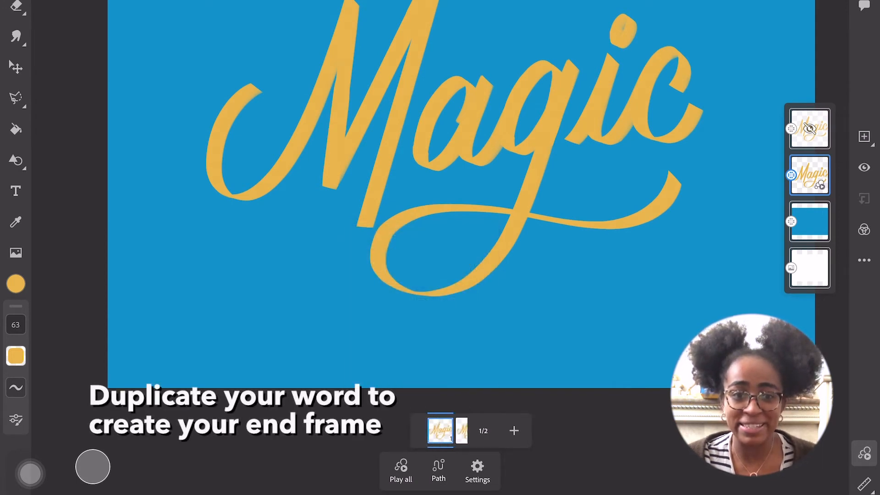
{"action": "left_click", "coordinate": [513, 431]}
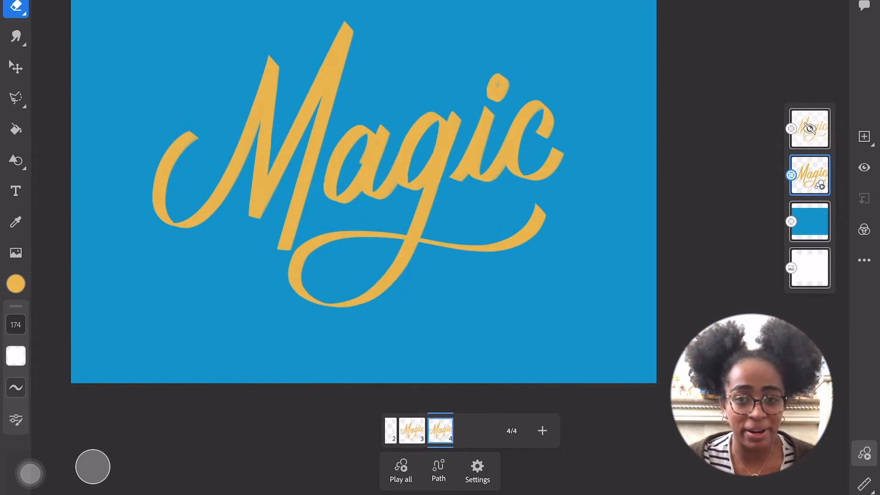
Step: On frame 3, lasso-erase everything except the M's opening curve
{"action": "left_click", "coordinate": [439, 430]}
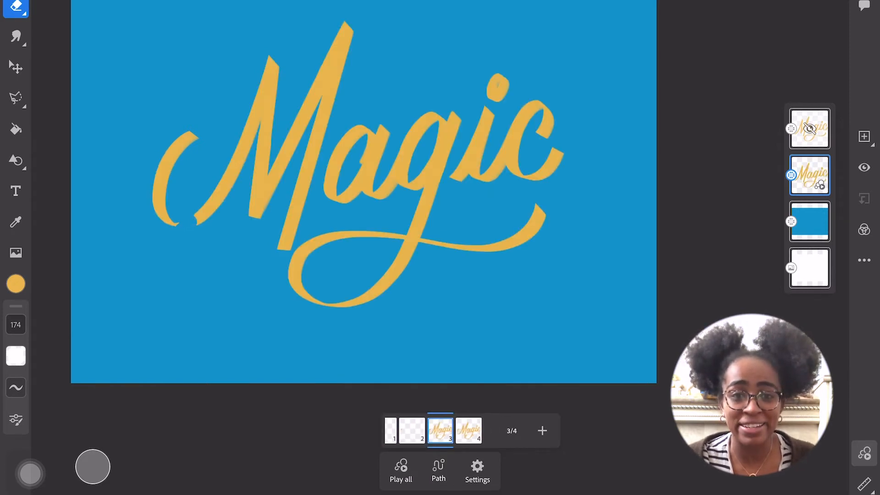
{"action": "left_click", "coordinate": [16, 98]}
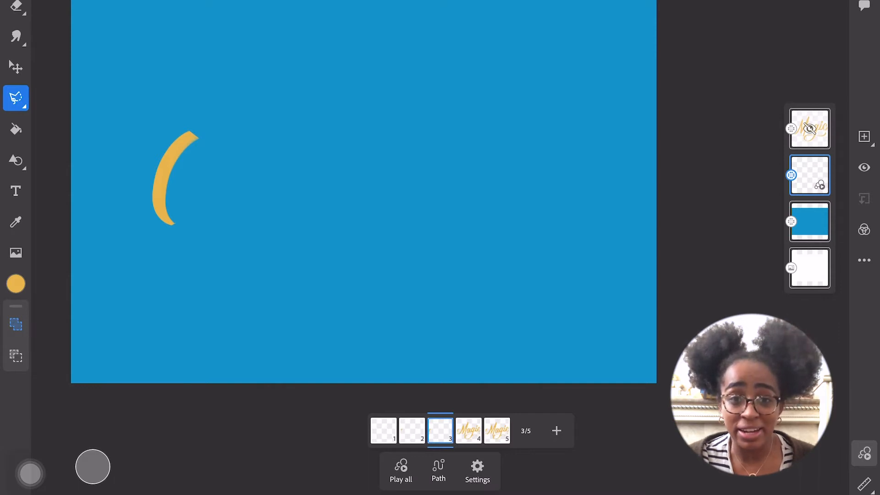
Step: Turn on onion skin in the timeline settings and move to frame 4
{"action": "left_click", "coordinate": [476, 470]}
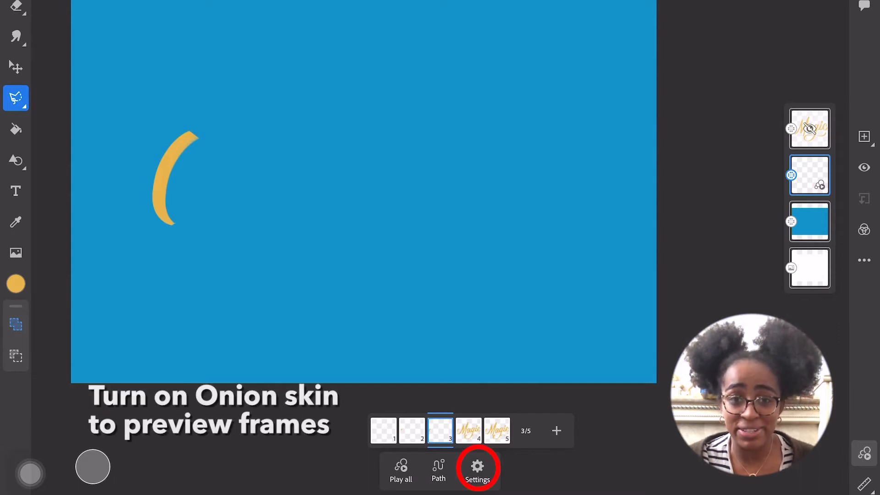
{"action": "left_click", "coordinate": [477, 469]}
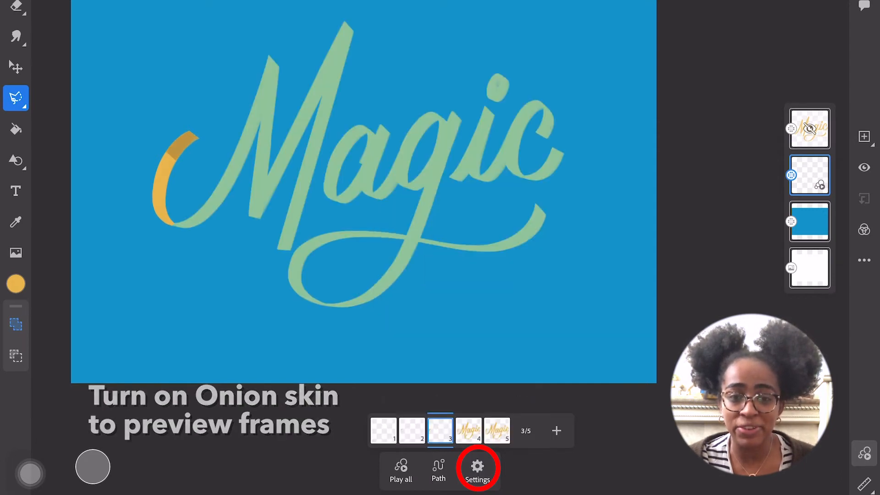
{"action": "left_click", "coordinate": [469, 431]}
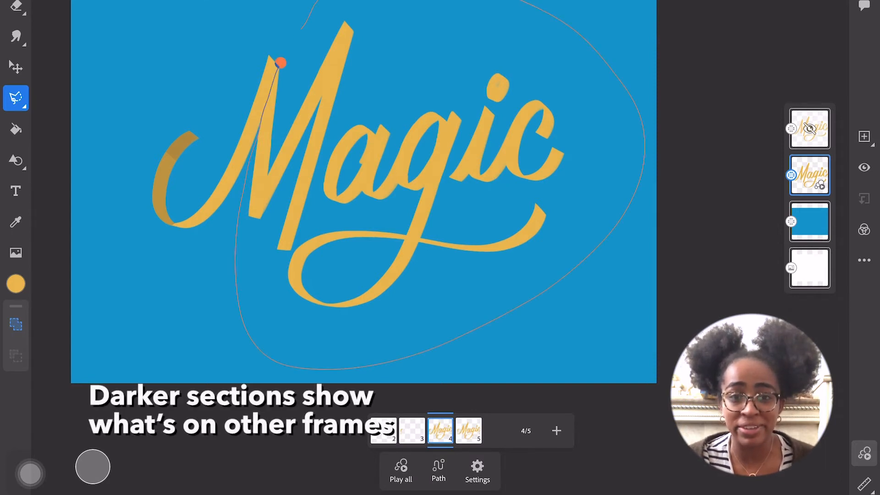
Step: Erase the rest of the word on frames 4 and 5, then duplicate the full-word frame
{"action": "left_click", "coordinate": [439, 431]}
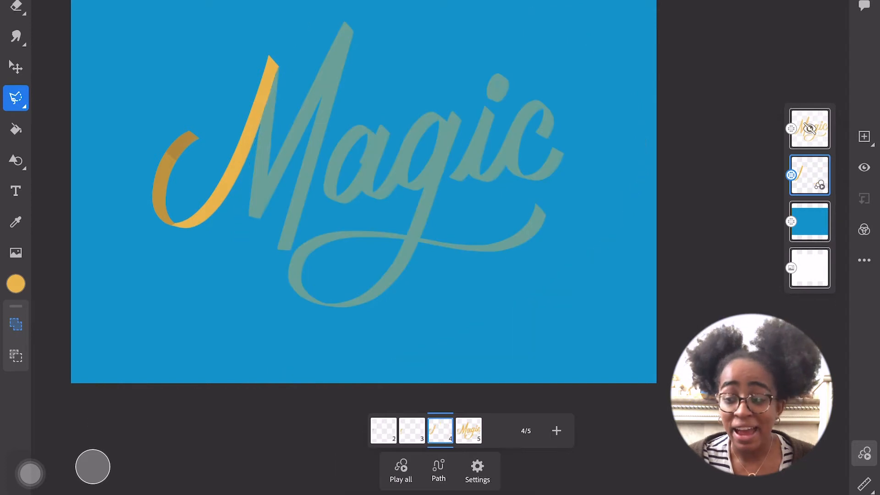
{"action": "left_click", "coordinate": [556, 431]}
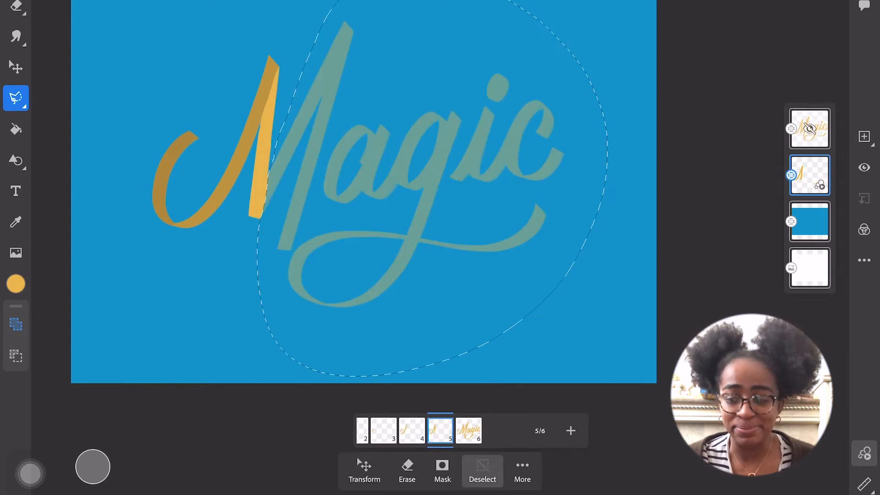
{"action": "left_click", "coordinate": [570, 430]}
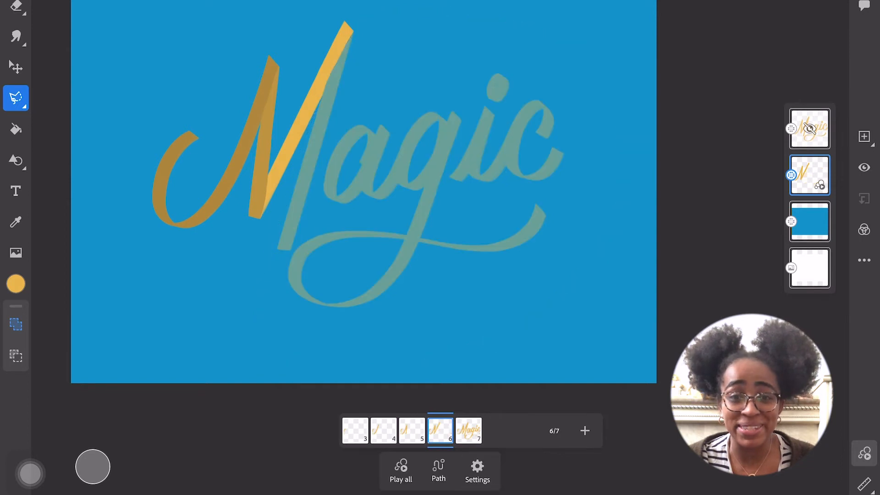
{"action": "right_click", "coordinate": [441, 430]}
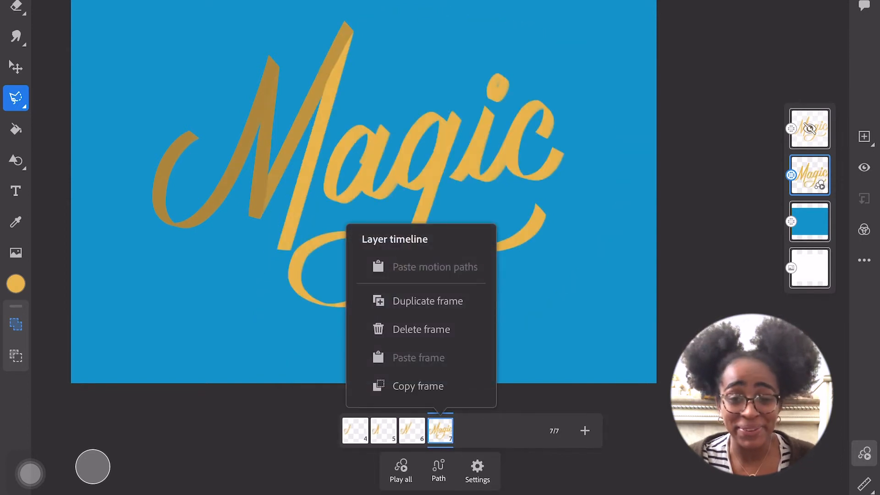
{"action": "left_click", "coordinate": [427, 301]}
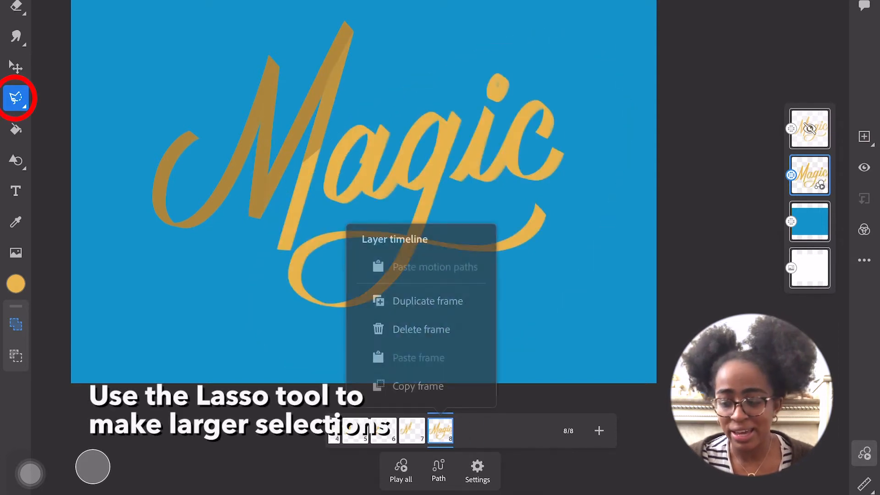
Step: Lasso-erase the unwritten letters on the new frames, building the timeline to 11 frames
{"action": "left_click", "coordinate": [426, 300]}
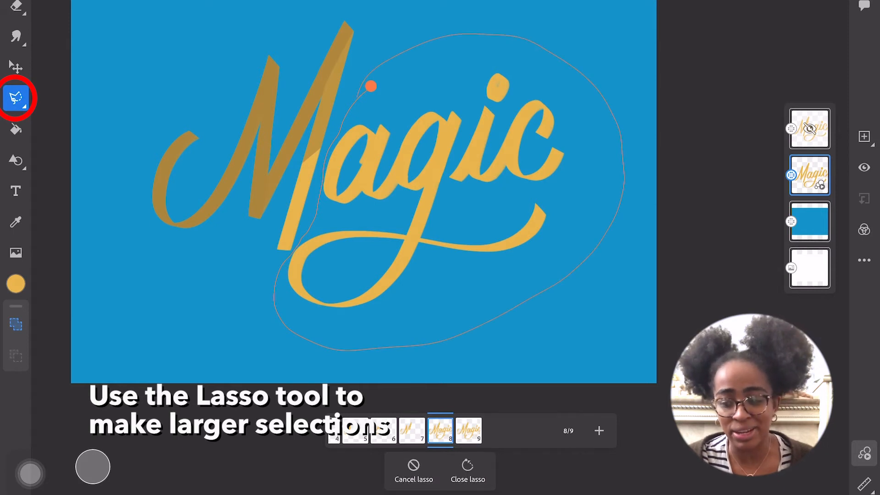
{"action": "left_click", "coordinate": [467, 471]}
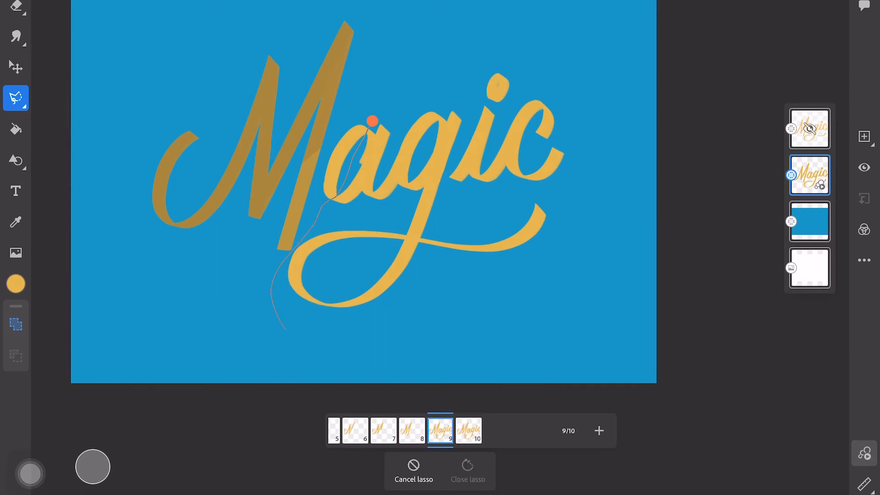
{"action": "left_click", "coordinate": [466, 470]}
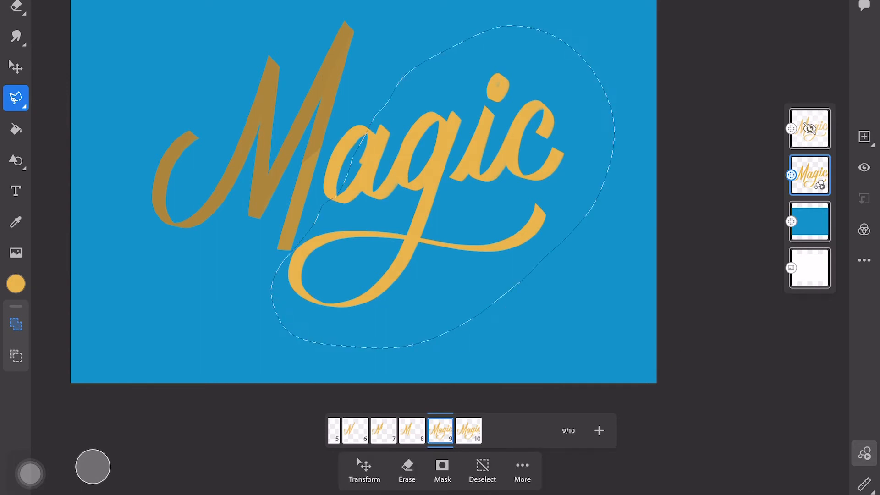
{"action": "left_click", "coordinate": [481, 471]}
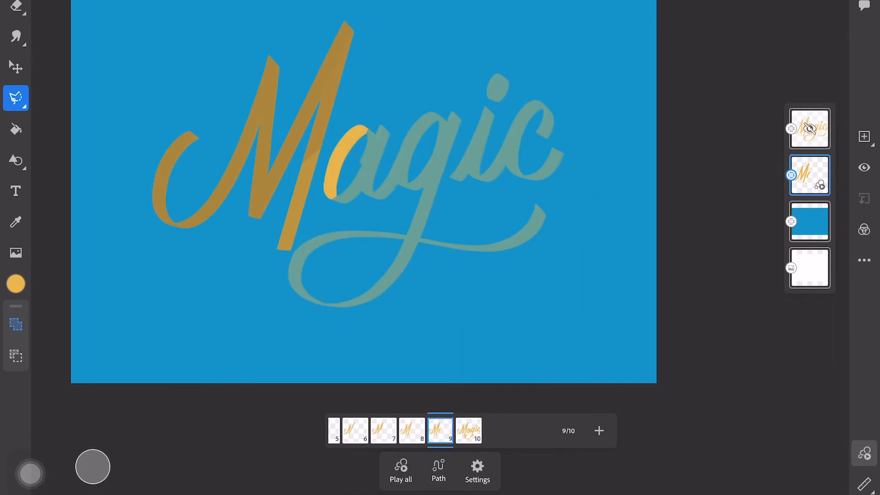
{"action": "left_click", "coordinate": [598, 431]}
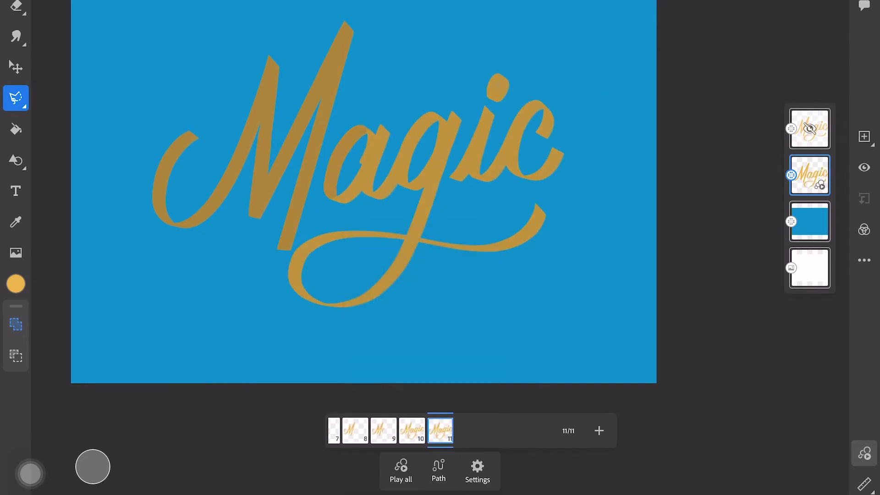
Step: Duplicate frames and erase the later letters to reach 14 frames, revealing 'Magic' into the g
{"action": "left_click", "coordinate": [440, 431]}
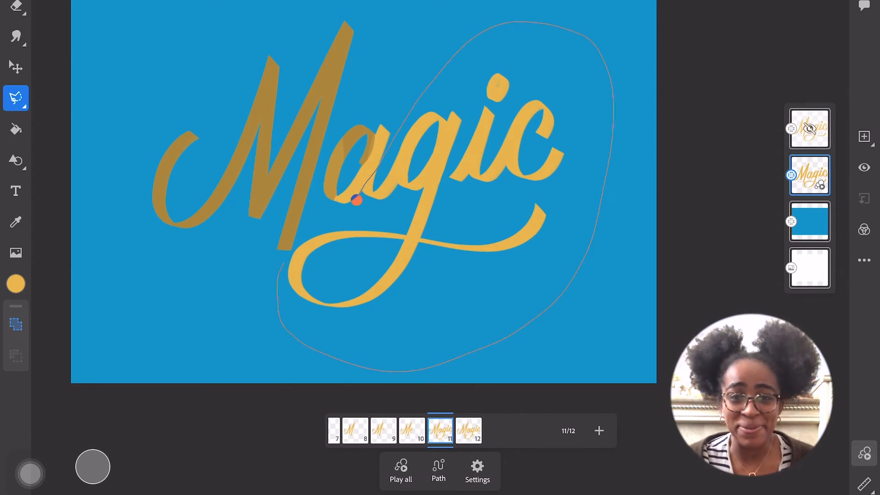
{"action": "left_click", "coordinate": [359, 200]}
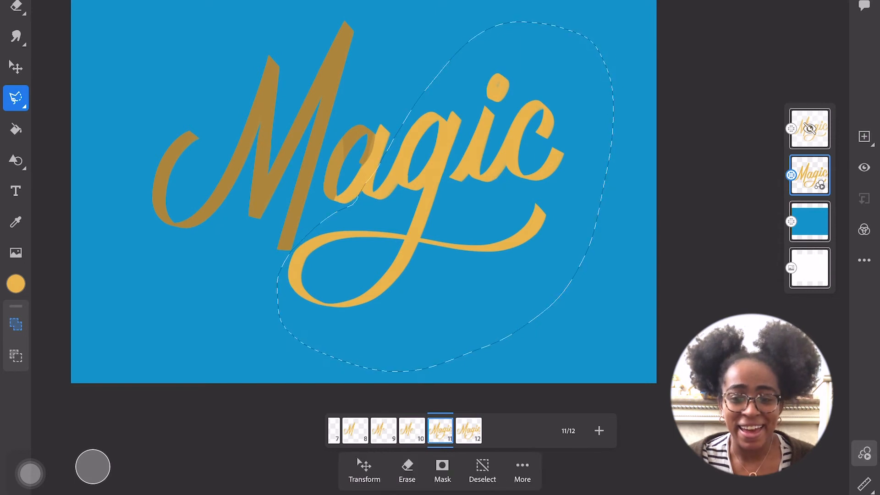
{"action": "left_click", "coordinate": [481, 471]}
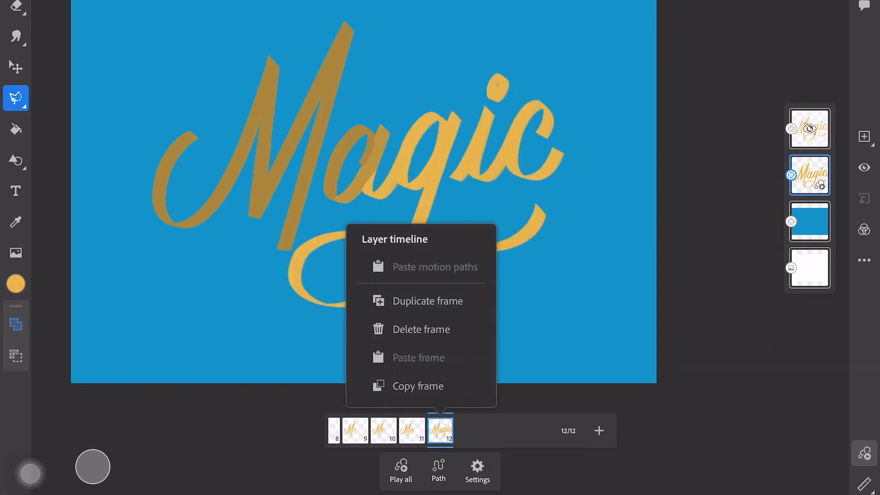
{"action": "left_click", "coordinate": [427, 300]}
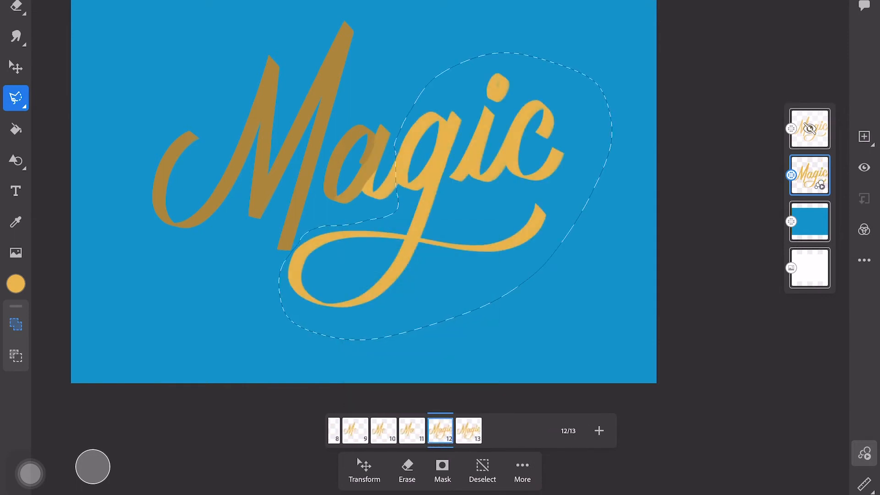
{"action": "left_click", "coordinate": [481, 471]}
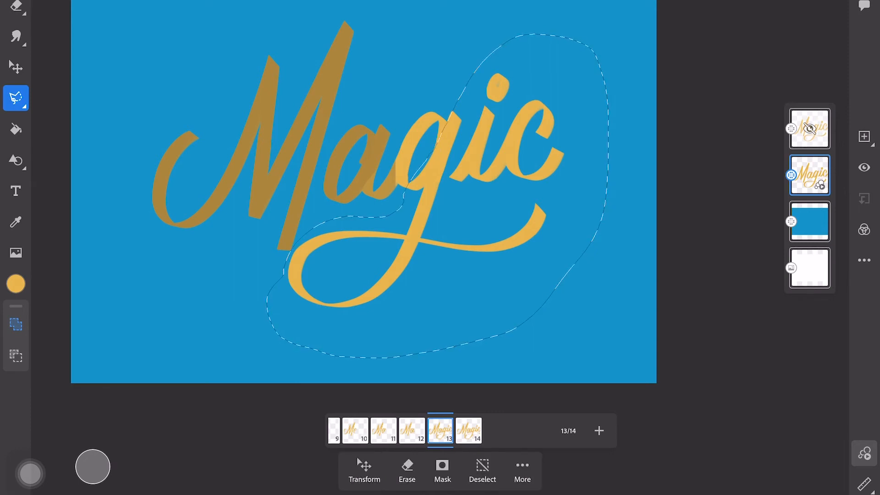
{"action": "left_click", "coordinate": [481, 471]}
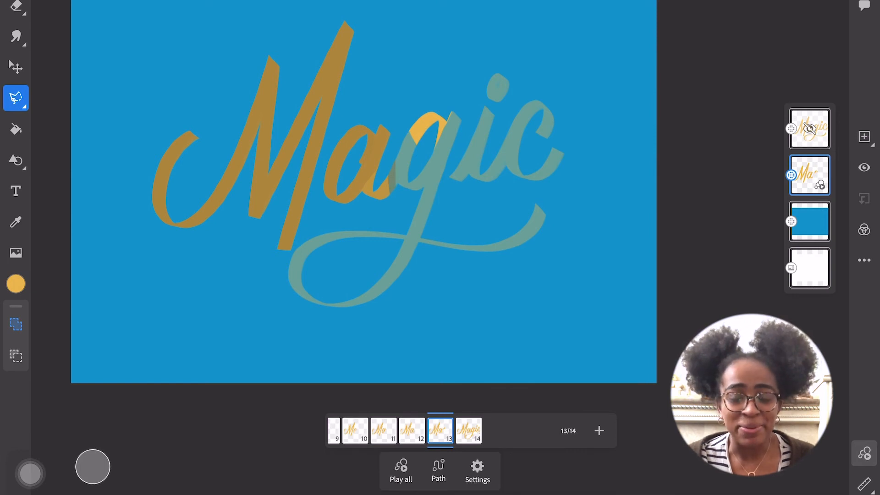
{"action": "right_click", "coordinate": [468, 431]}
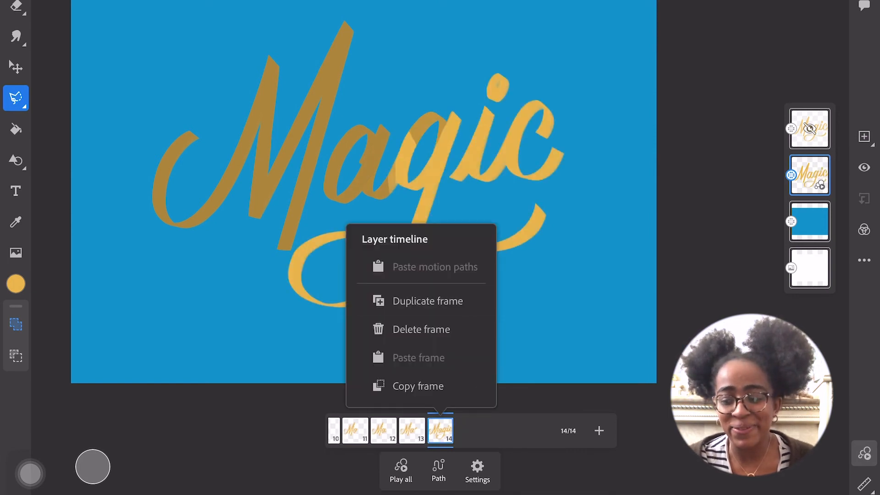
Step: Keep duplicating frames and lasso-erasing the unwritten letters of 'Magic'
{"action": "left_click", "coordinate": [427, 301]}
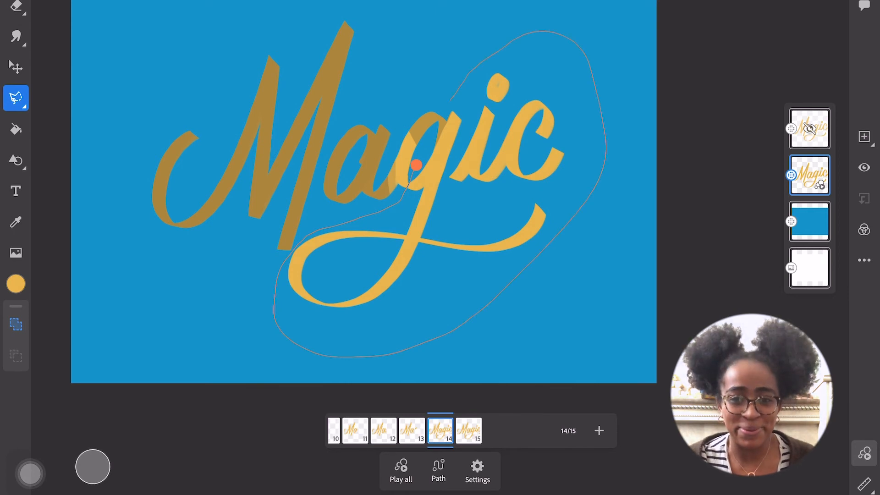
{"action": "left_click", "coordinate": [407, 164]}
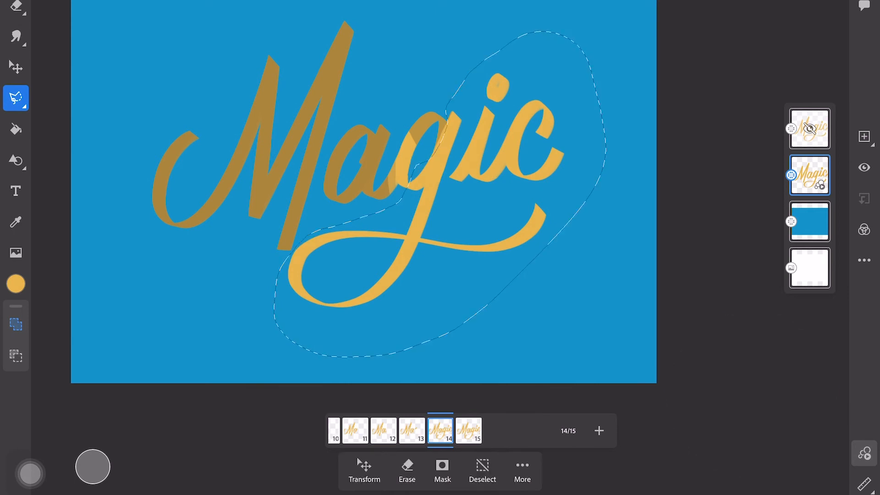
{"action": "left_click", "coordinate": [482, 471]}
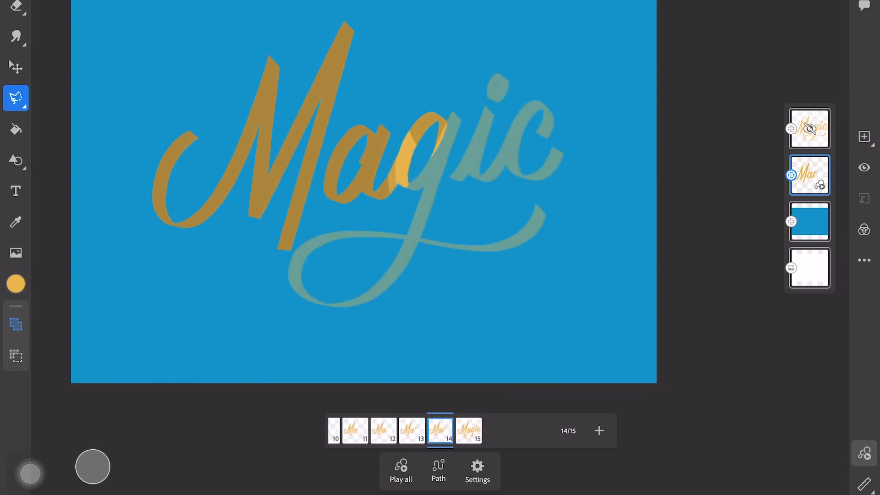
{"action": "right_click", "coordinate": [468, 431]}
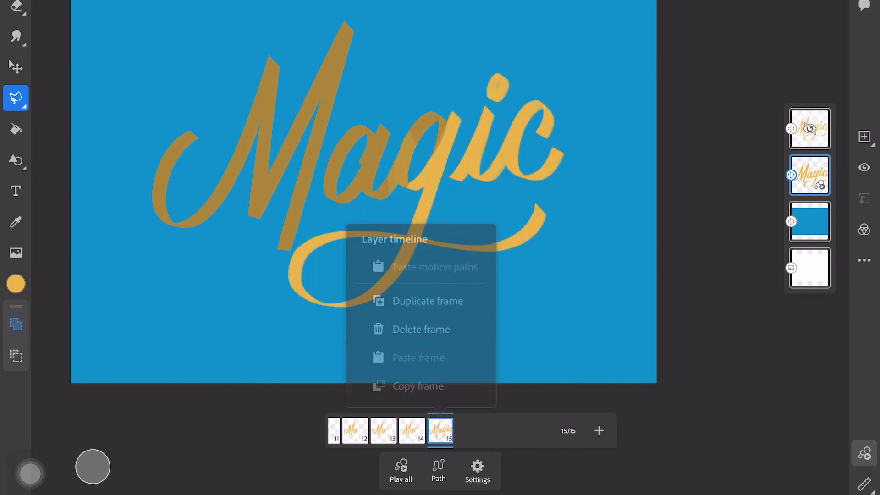
{"action": "left_click", "coordinate": [426, 301]}
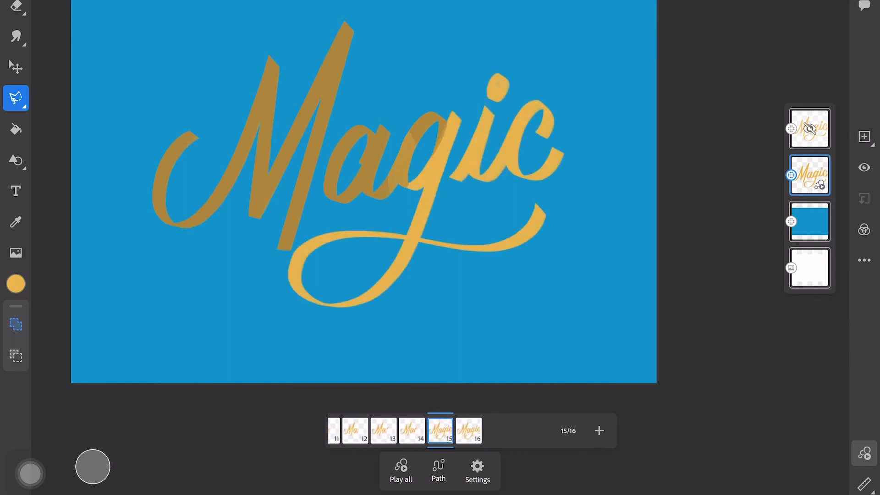
{"action": "left_click", "coordinate": [413, 198]}
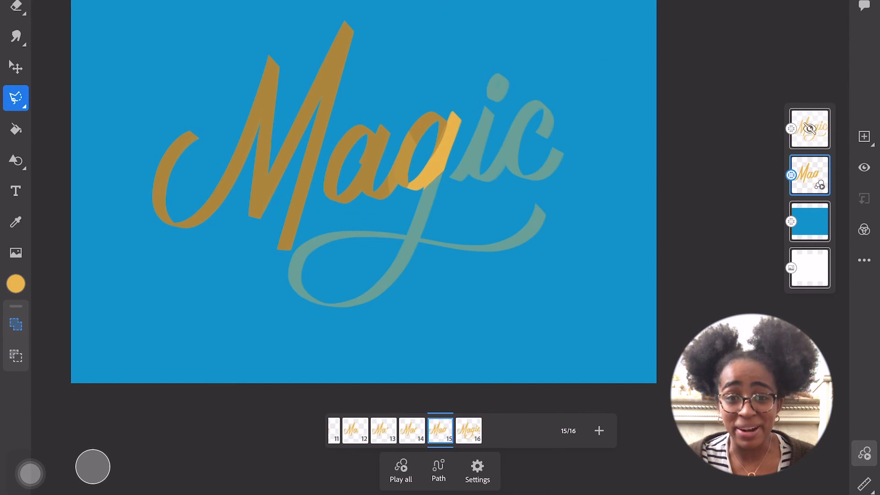
Step: Duplicate the final frames to reach 22 and play the whole write-on animation
{"action": "right_click", "coordinate": [468, 431]}
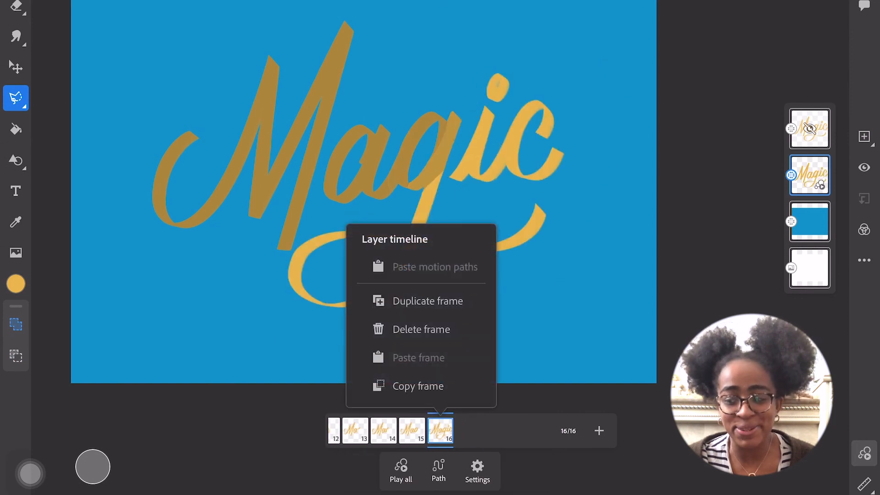
{"action": "left_click", "coordinate": [427, 300]}
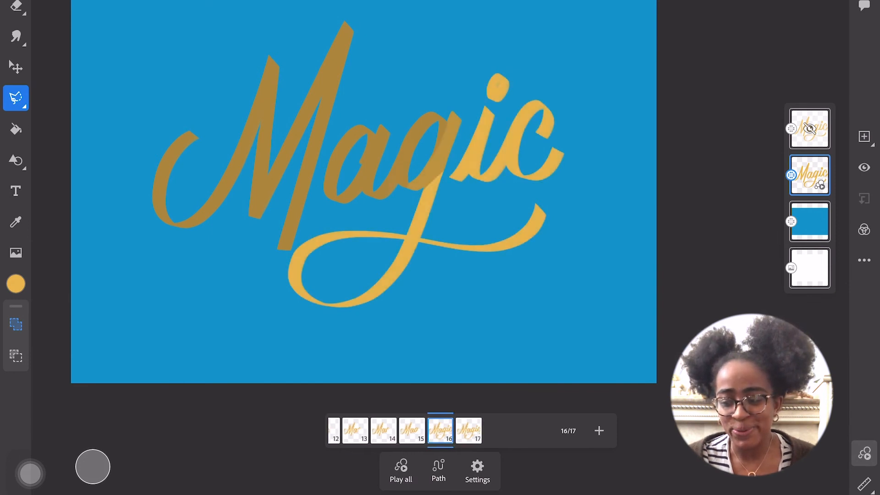
{"action": "left_click", "coordinate": [441, 431]}
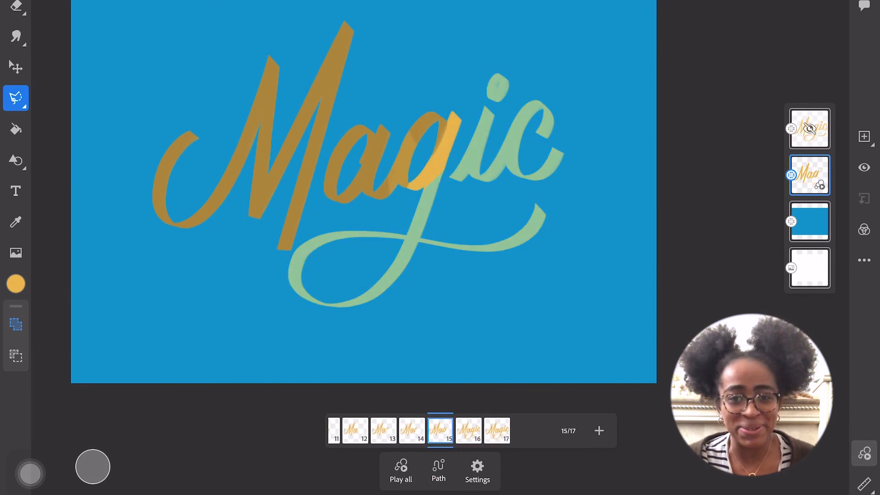
{"action": "left_click", "coordinate": [468, 431]}
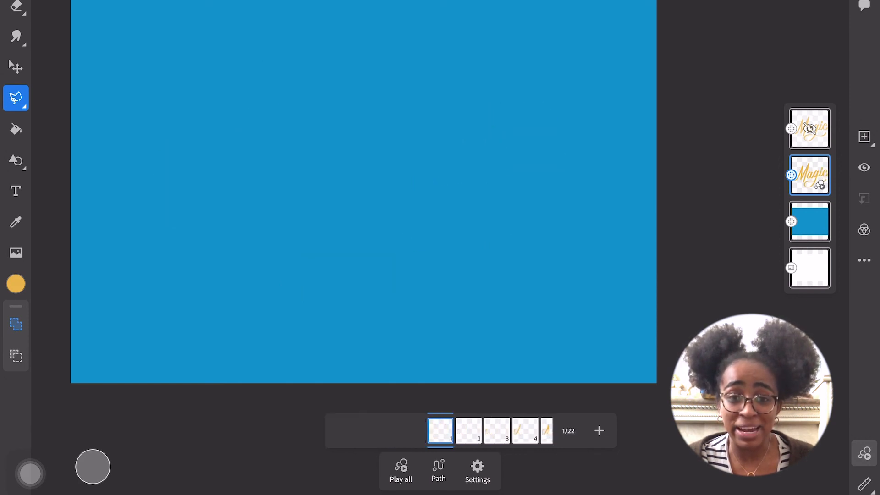
{"action": "left_click", "coordinate": [400, 470]}
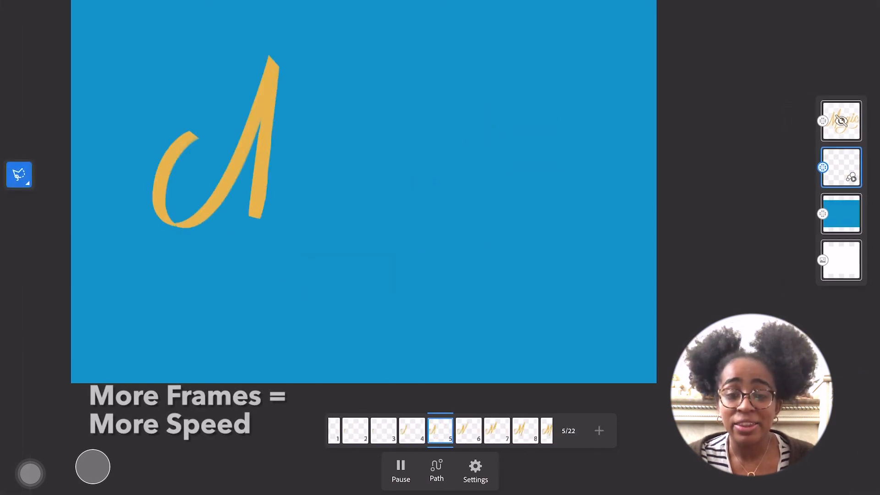